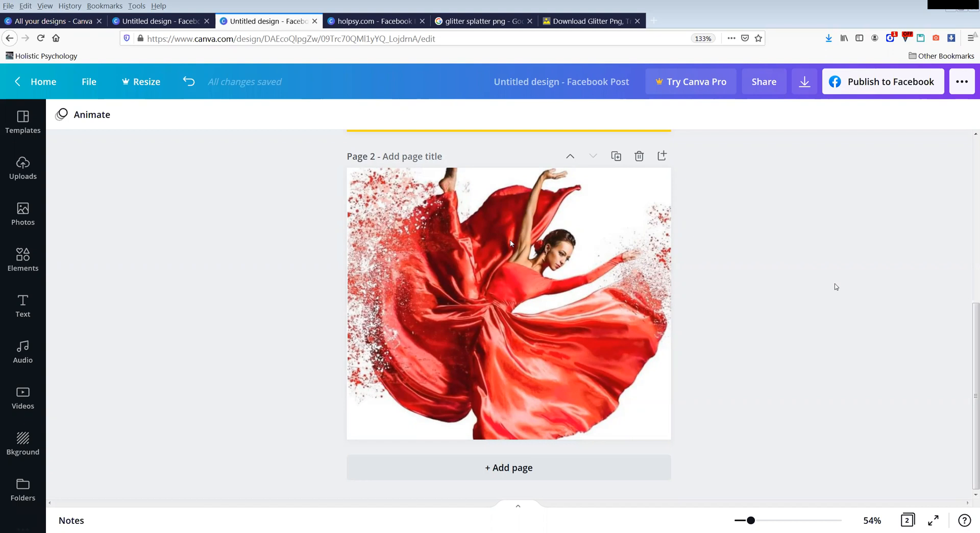
Select and deselect the dancer image, then switch to the other Untitled Facebook post design.
{"action": "left_click", "coordinate": [501, 262]}
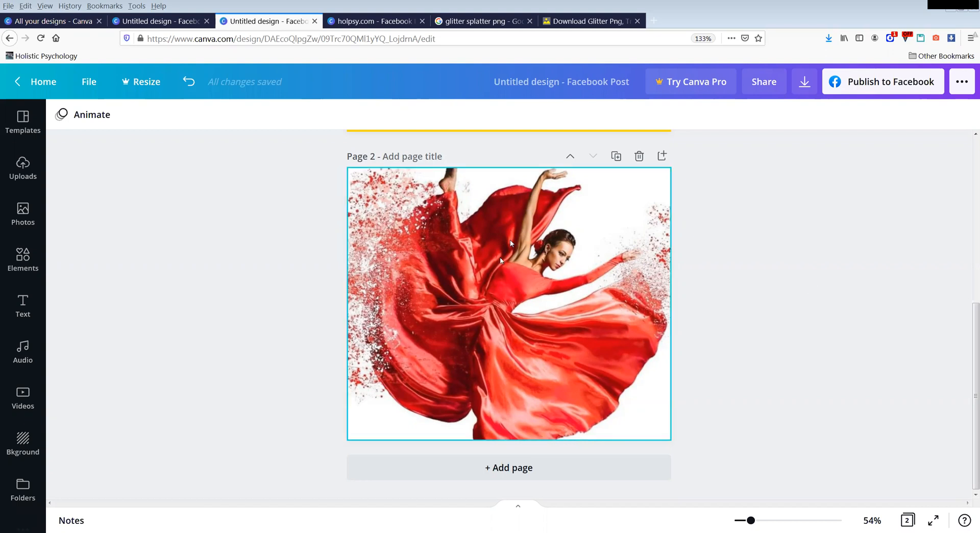
{"action": "mouse_move", "coordinate": [641, 243]}
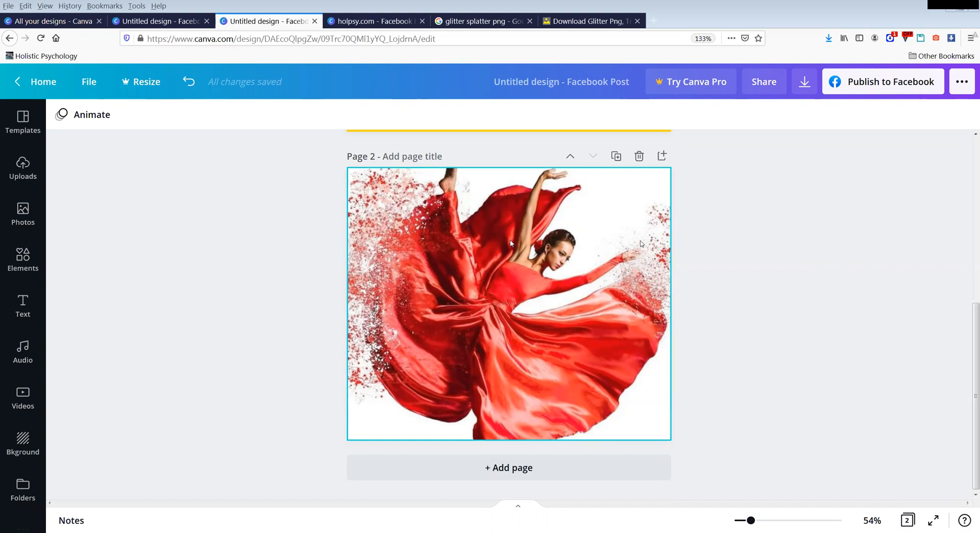
{"action": "left_click", "coordinate": [809, 294]}
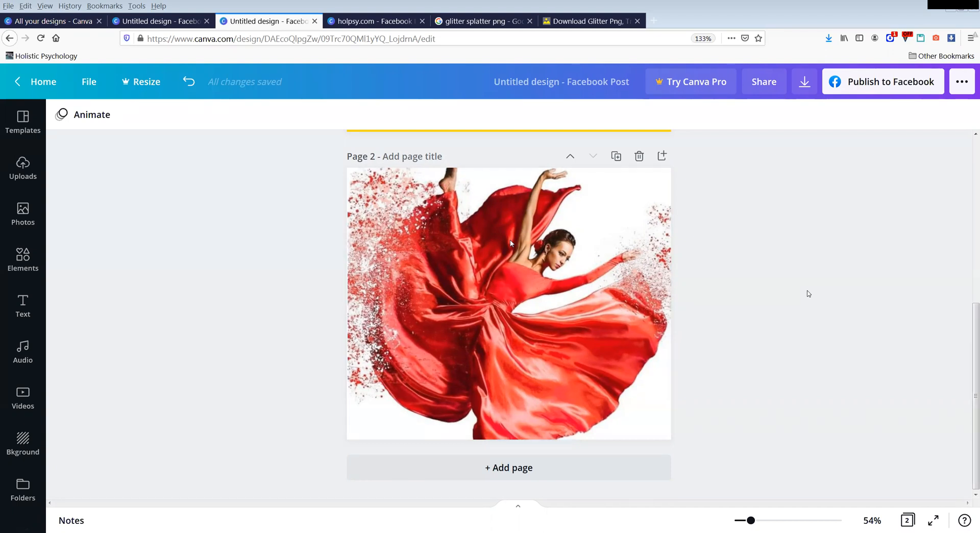
{"action": "mouse_move", "coordinate": [791, 321]}
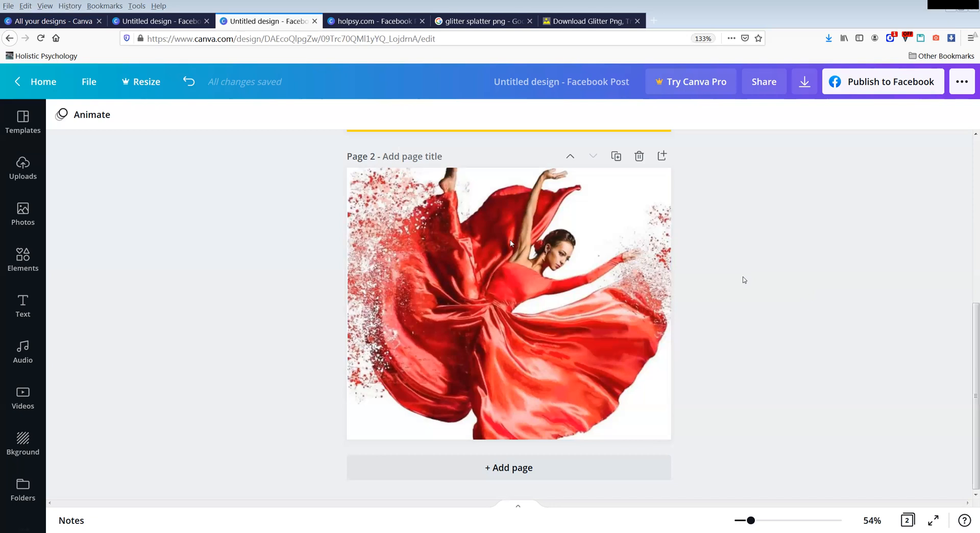
{"action": "mouse_move", "coordinate": [417, 90]}
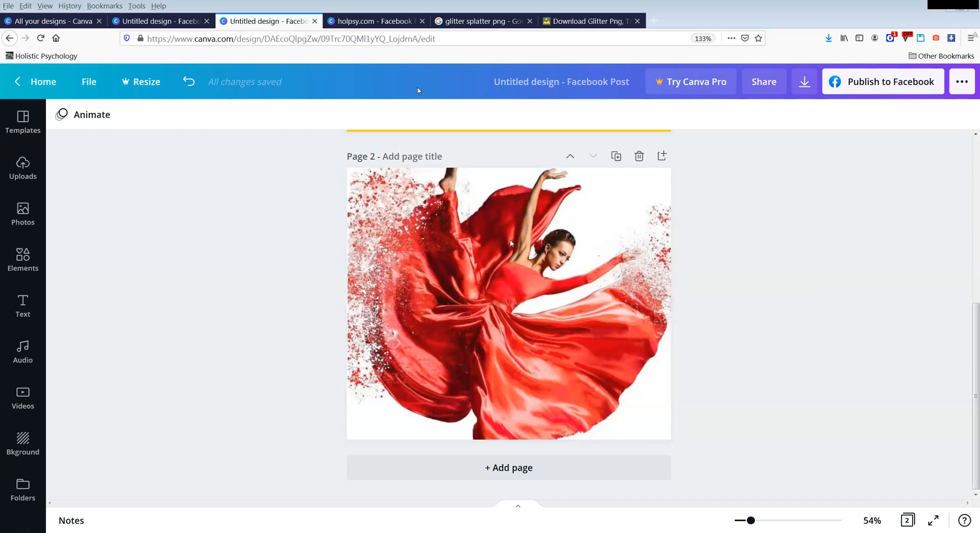
{"action": "left_click", "coordinate": [160, 21]}
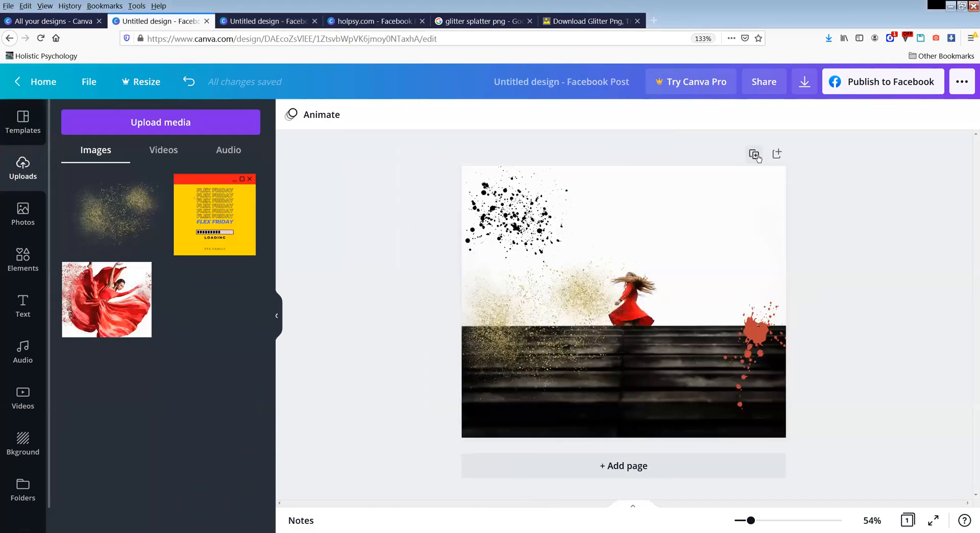
Duplicate page 1 and delete the copied elements, leaving page 2 blank.
{"action": "left_click", "coordinate": [623, 300]}
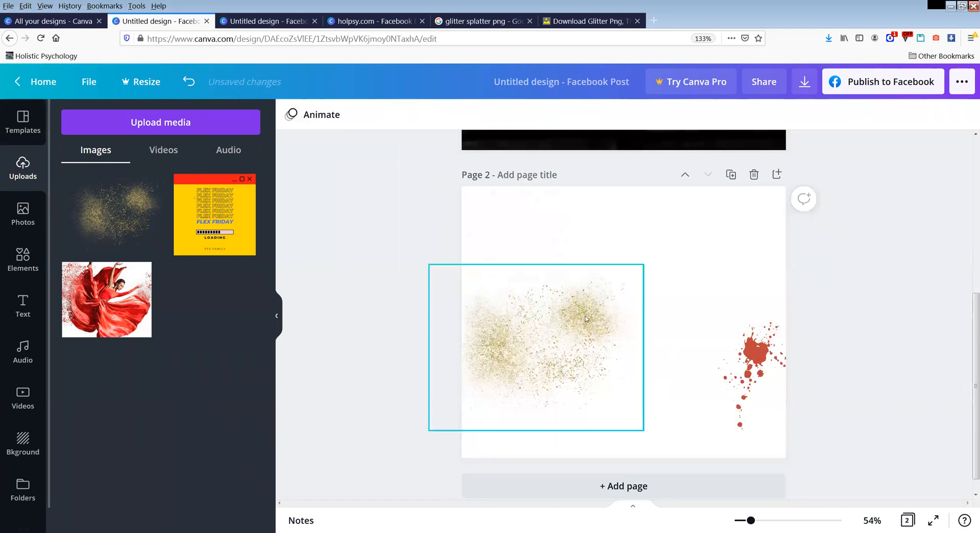
{"action": "key", "text": "Delete"}
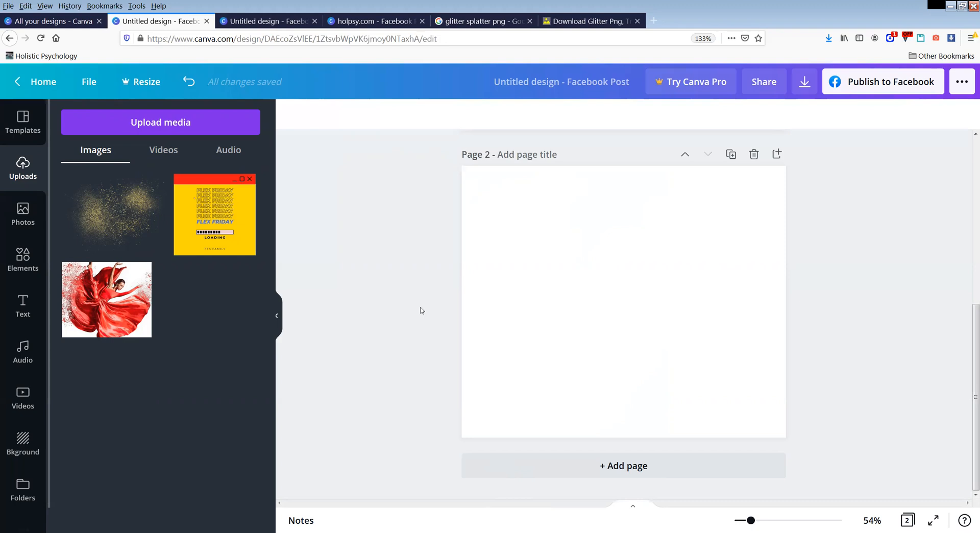
{"action": "mouse_move", "coordinate": [363, 290]}
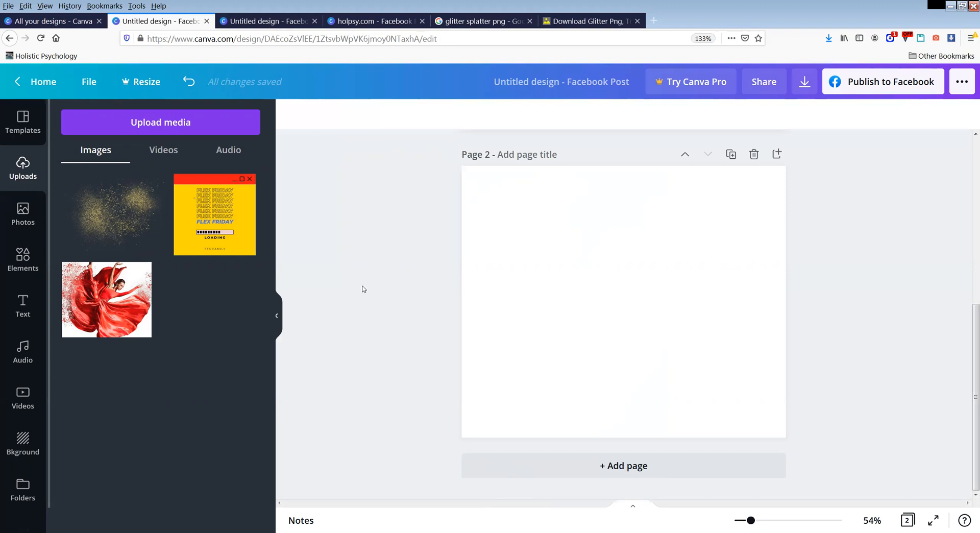
{"action": "mouse_move", "coordinate": [23, 212]}
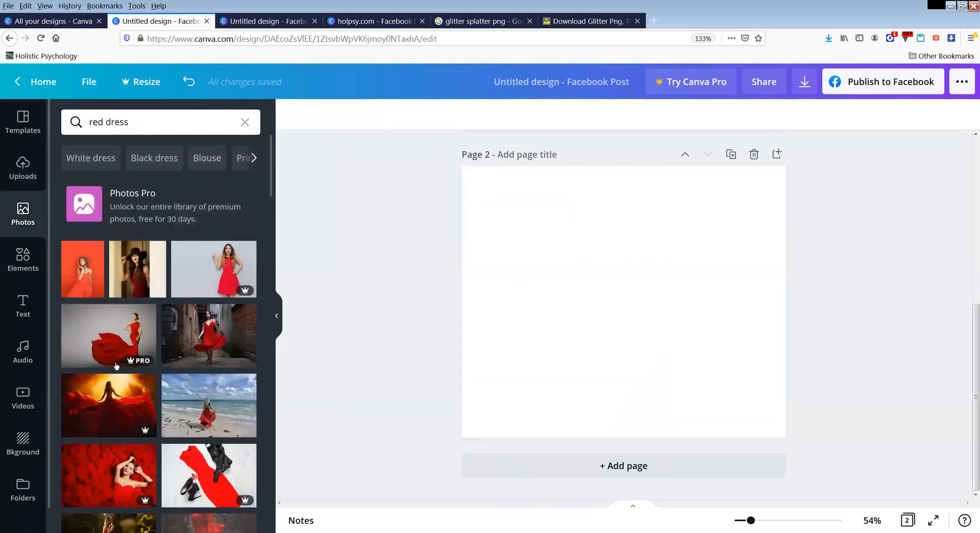
Fill page 2 with the free 'red dress' photo of the woman on dark stairs.
{"action": "scroll", "scroll_direction": "down", "scroll_amount": 3}
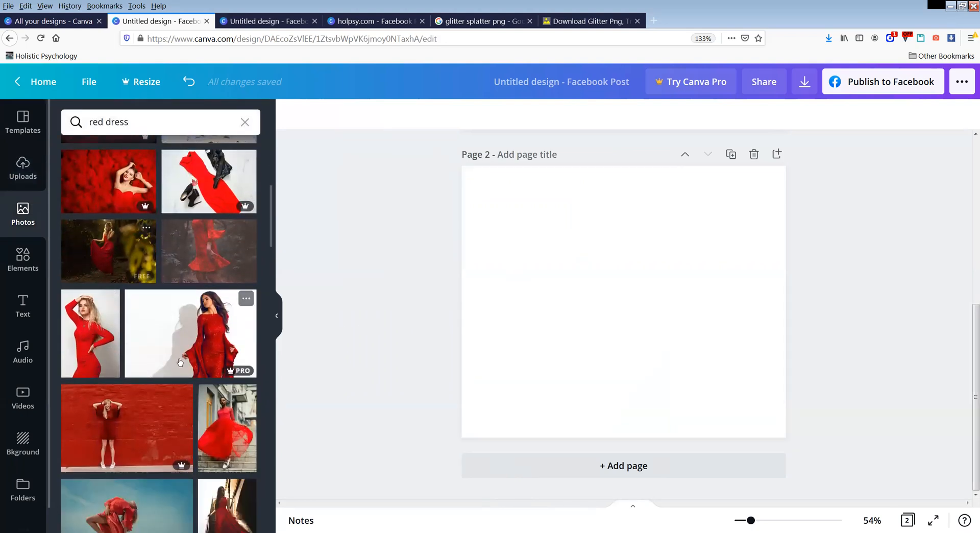
{"action": "scroll", "scroll_direction": "down", "scroll_amount": 3}
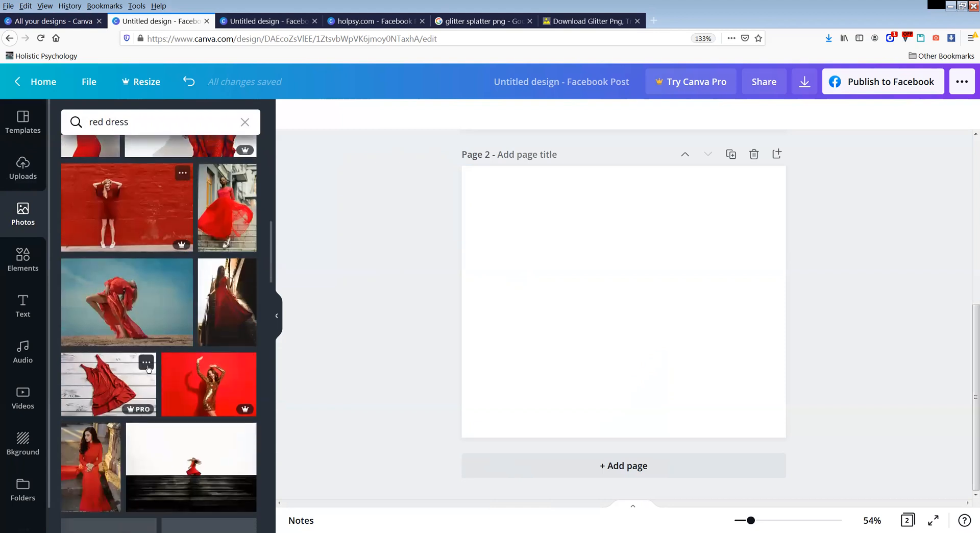
{"action": "scroll", "scroll_direction": "down", "scroll_amount": 3}
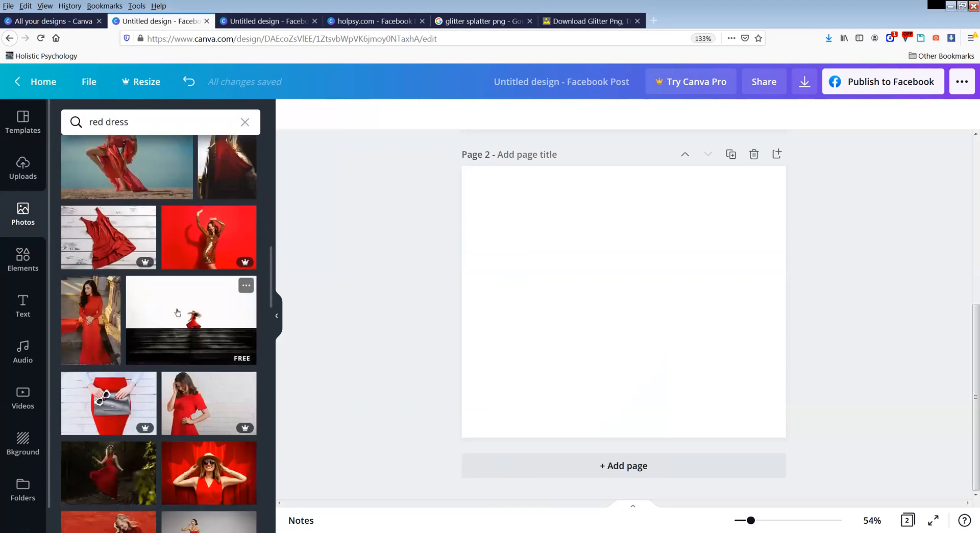
{"action": "left_click", "coordinate": [190, 321]}
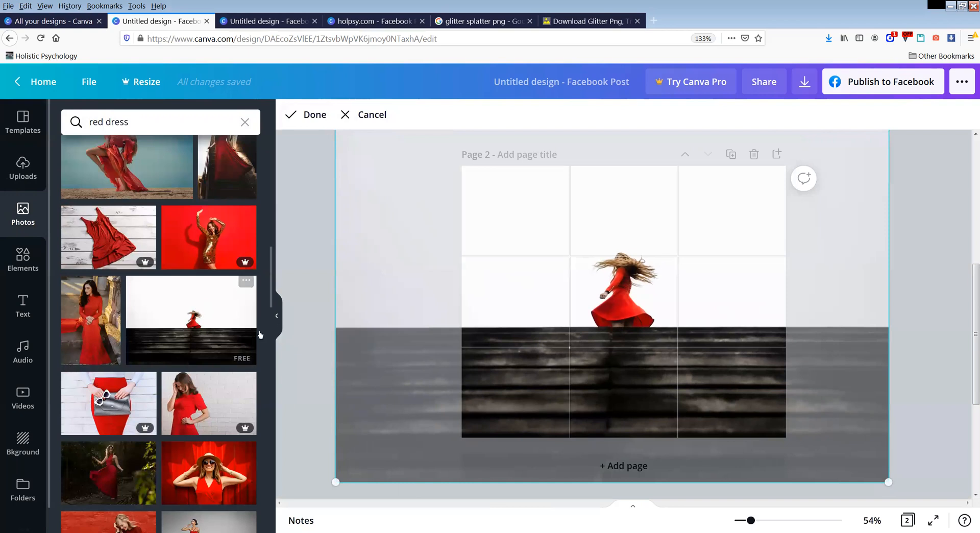
{"action": "mouse_move", "coordinate": [222, 240]}
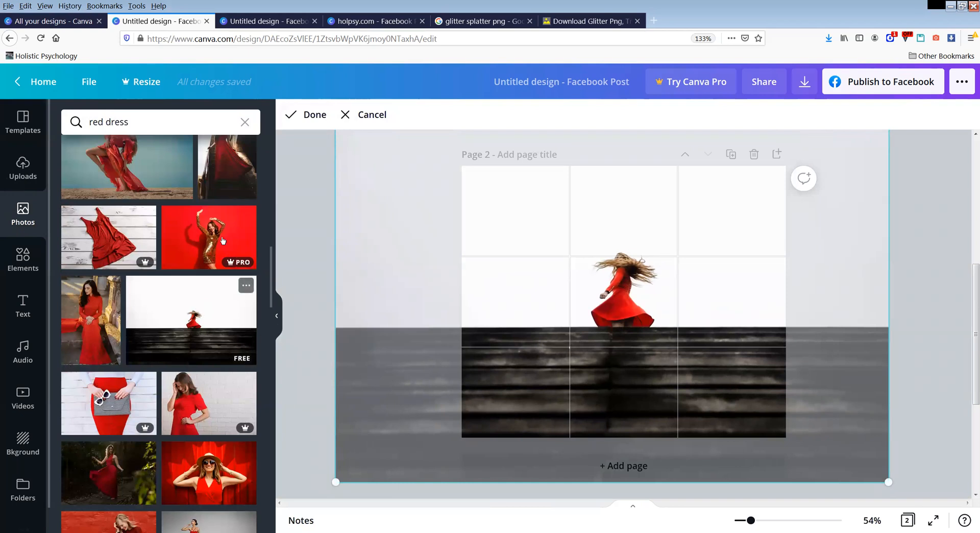
{"action": "mouse_move", "coordinate": [147, 180]}
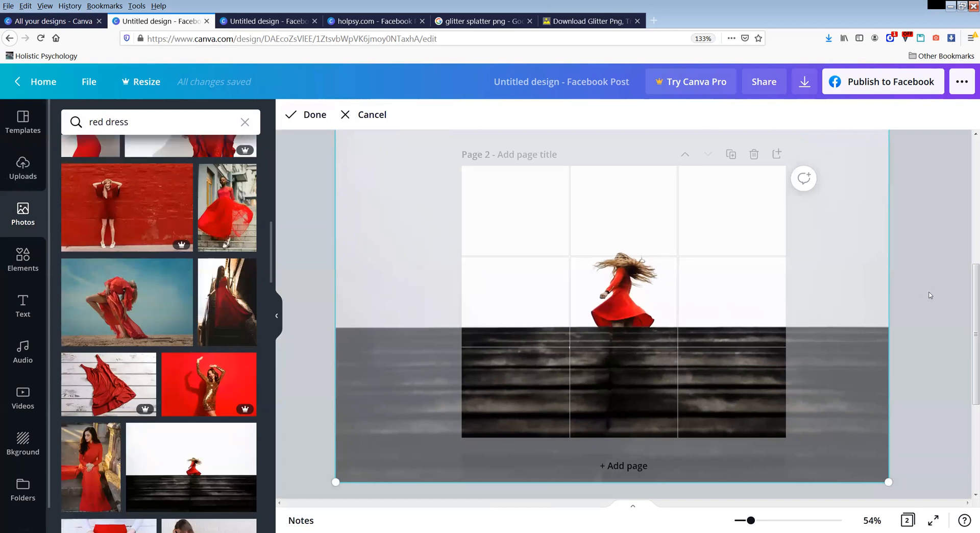
{"action": "left_click", "coordinate": [315, 115]}
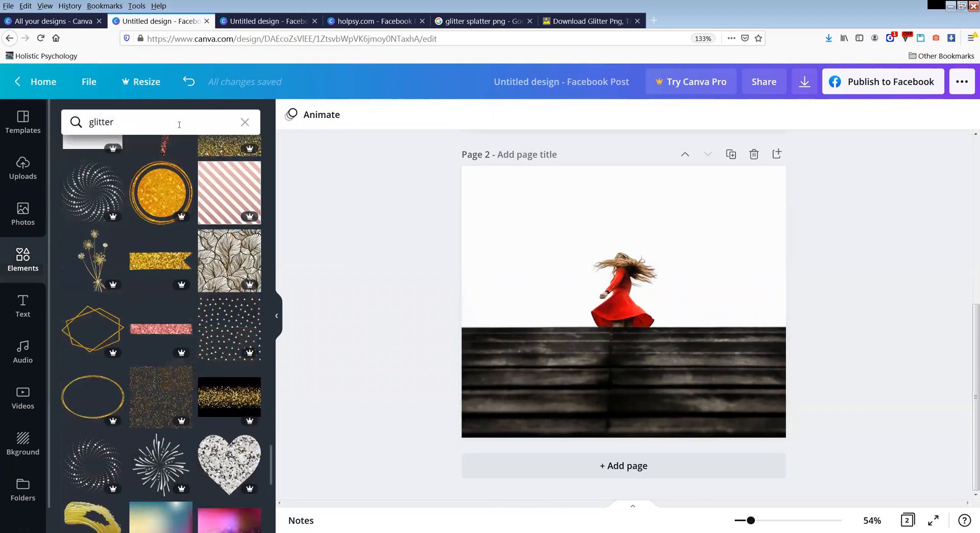
{"action": "mouse_move", "coordinate": [160, 329]}
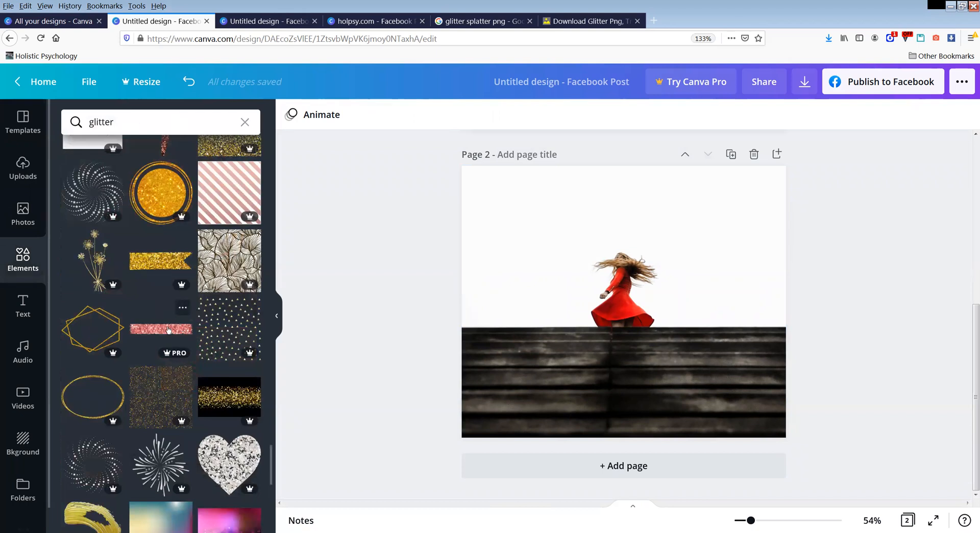
Scroll through the 'glitter' element search results for a suitable overlay.
{"action": "scroll", "scroll_direction": "down", "scroll_amount": 3}
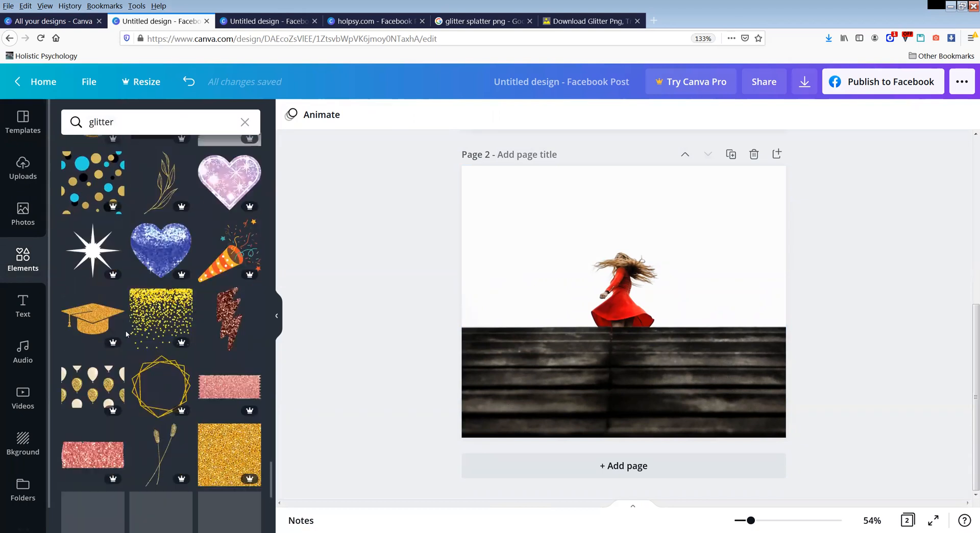
{"action": "scroll", "scroll_direction": "down", "scroll_amount": 3}
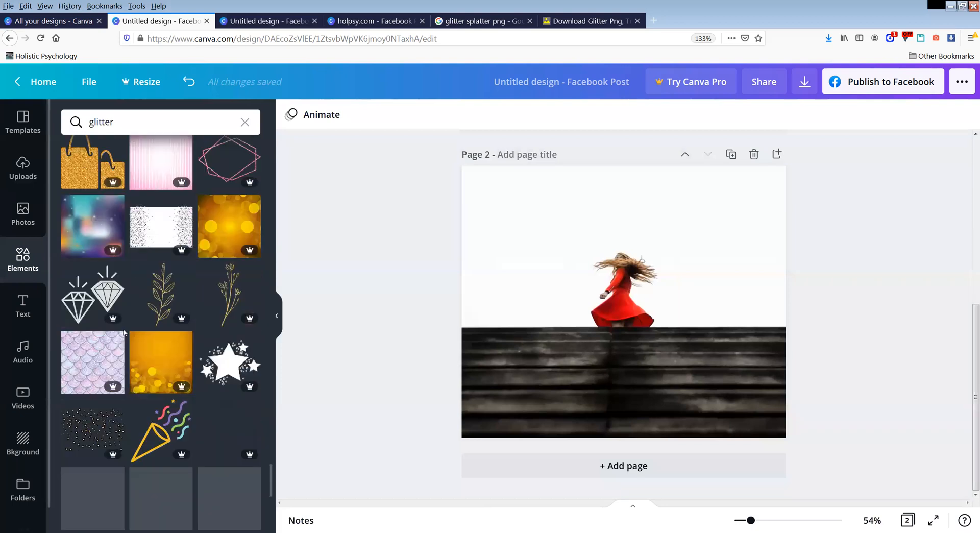
{"action": "scroll", "scroll_direction": "down", "scroll_amount": 3}
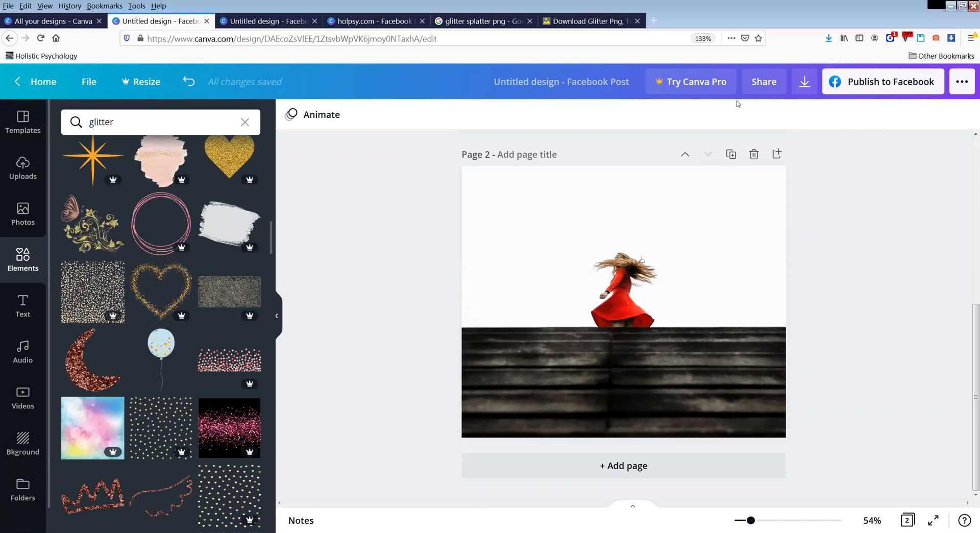
{"action": "mouse_move", "coordinate": [768, 45]}
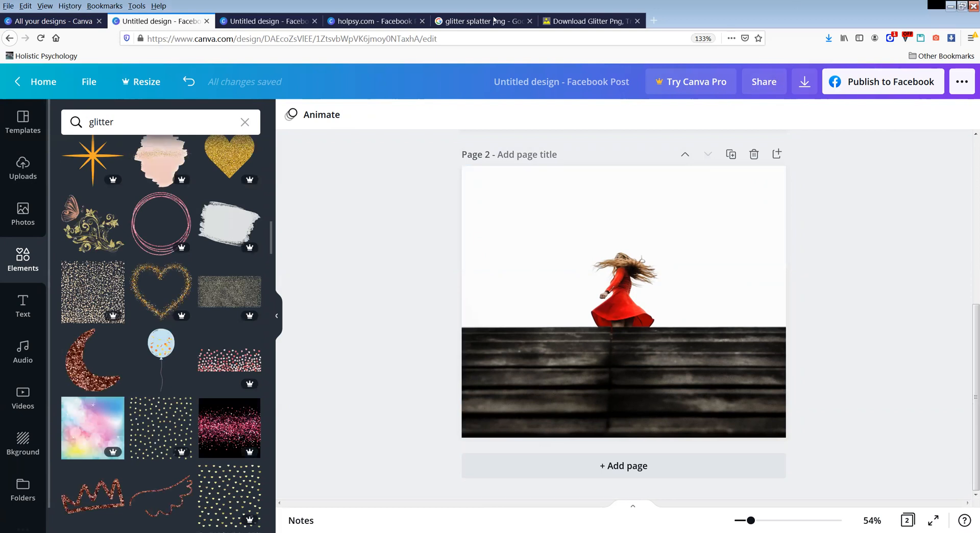
{"action": "mouse_move", "coordinate": [482, 20]}
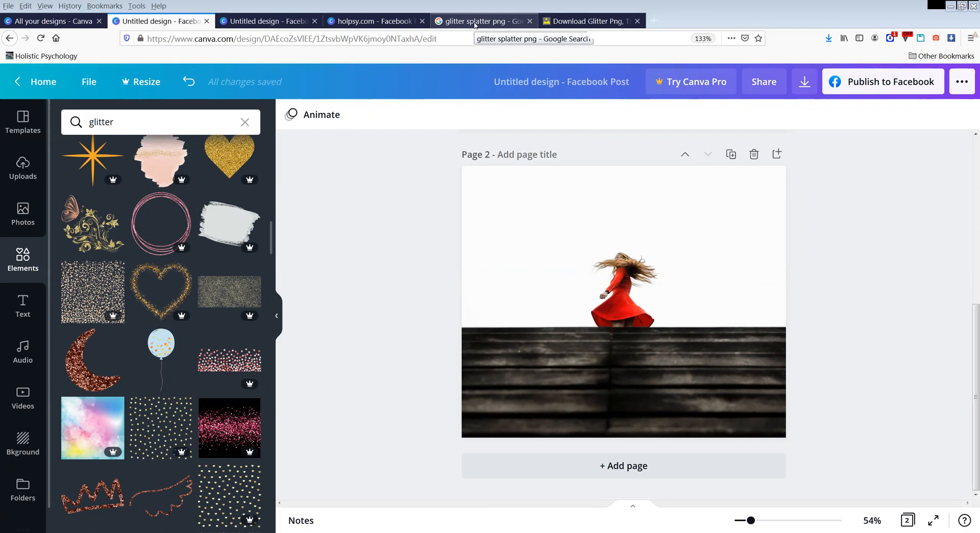
{"action": "left_click", "coordinate": [482, 21]}
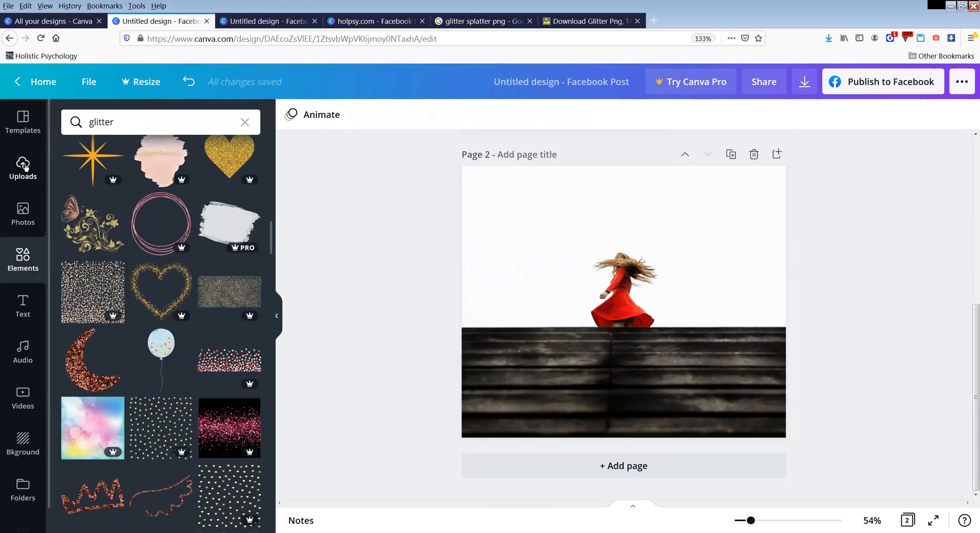
Open Uploads to reach the gold glitter image.
{"action": "left_click", "coordinate": [22, 169]}
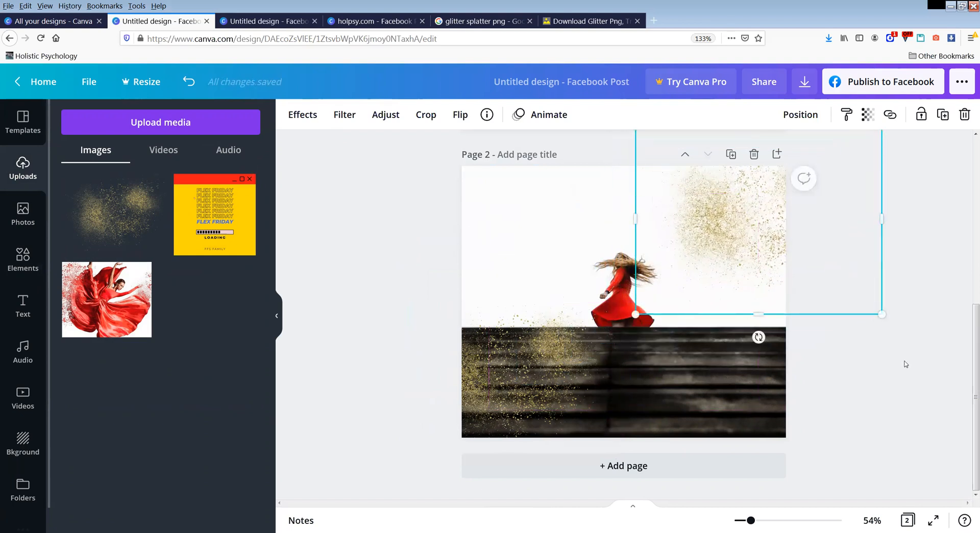
{"action": "mouse_move", "coordinate": [415, 395]}
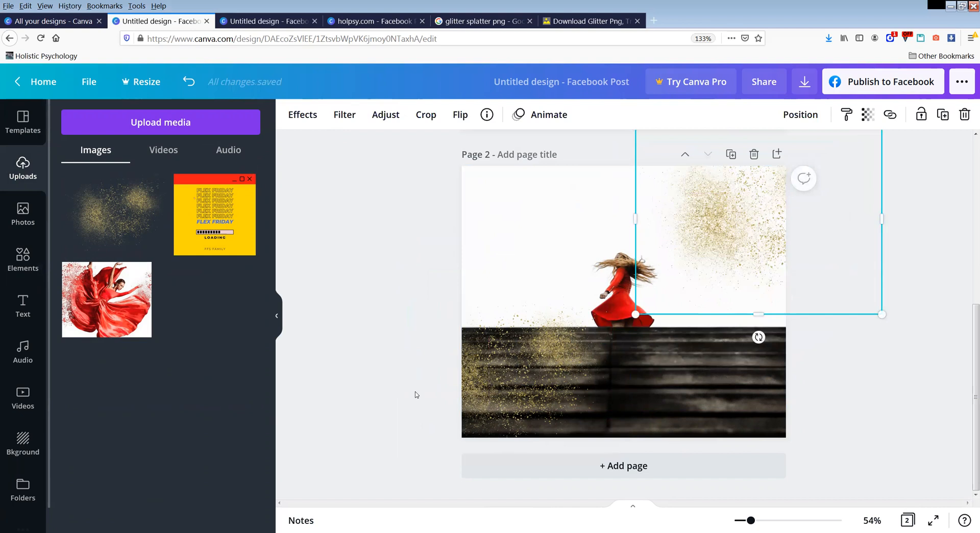
{"action": "mouse_move", "coordinate": [114, 242]}
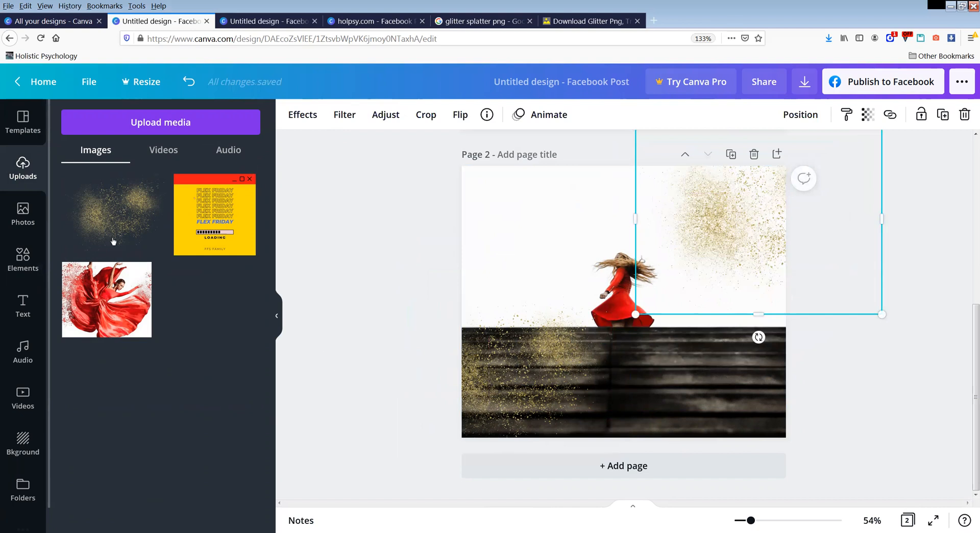
Search elements for 'paint splatter' and add a free black splatter beside the woman.
{"action": "left_click", "coordinate": [23, 260]}
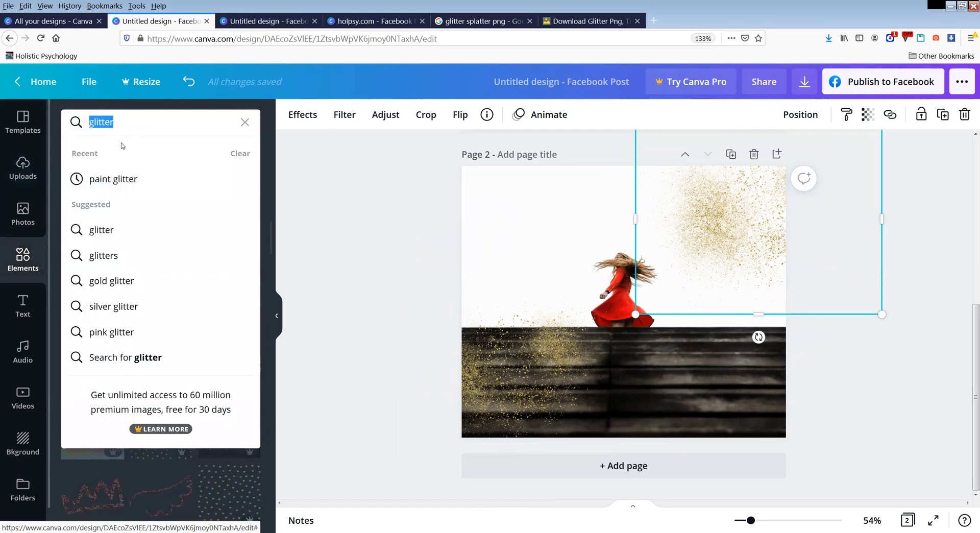
{"action": "type", "text": "paint spla"}
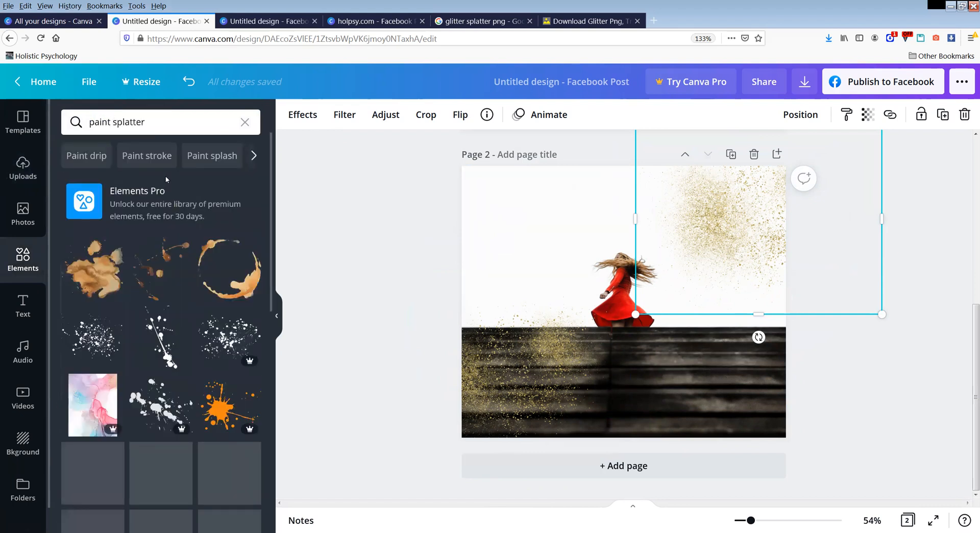
{"action": "scroll", "scroll_direction": "down", "scroll_amount": 3}
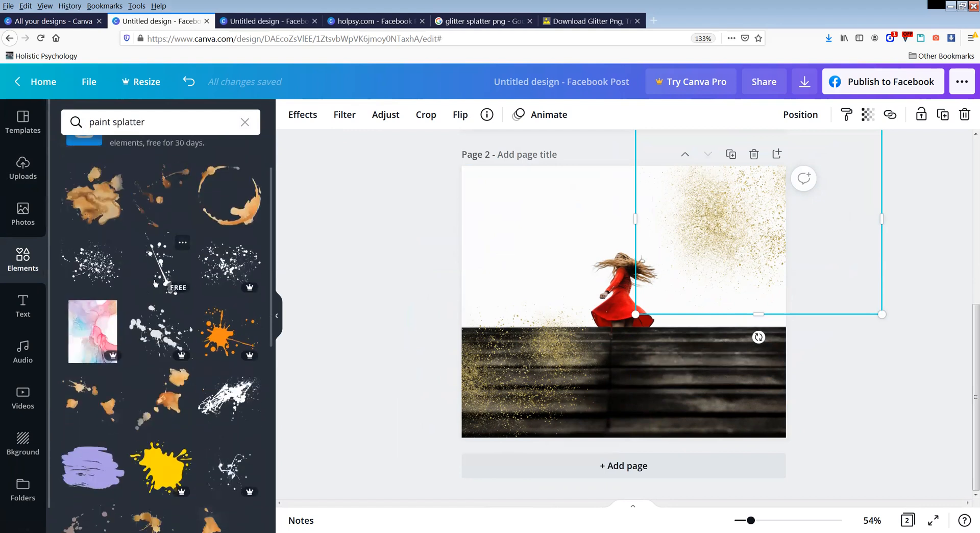
{"action": "scroll", "scroll_direction": "down", "scroll_amount": 3}
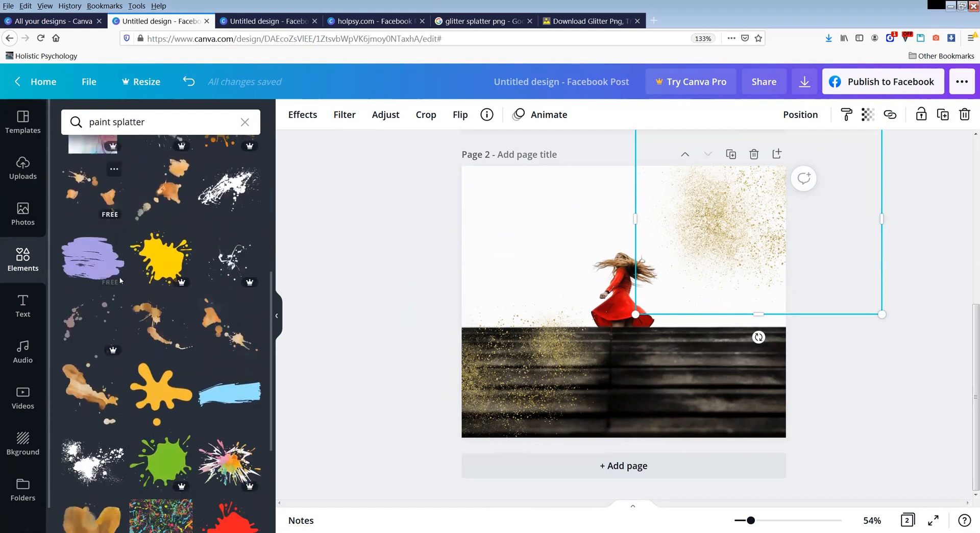
{"action": "scroll", "scroll_direction": "down", "scroll_amount": 3}
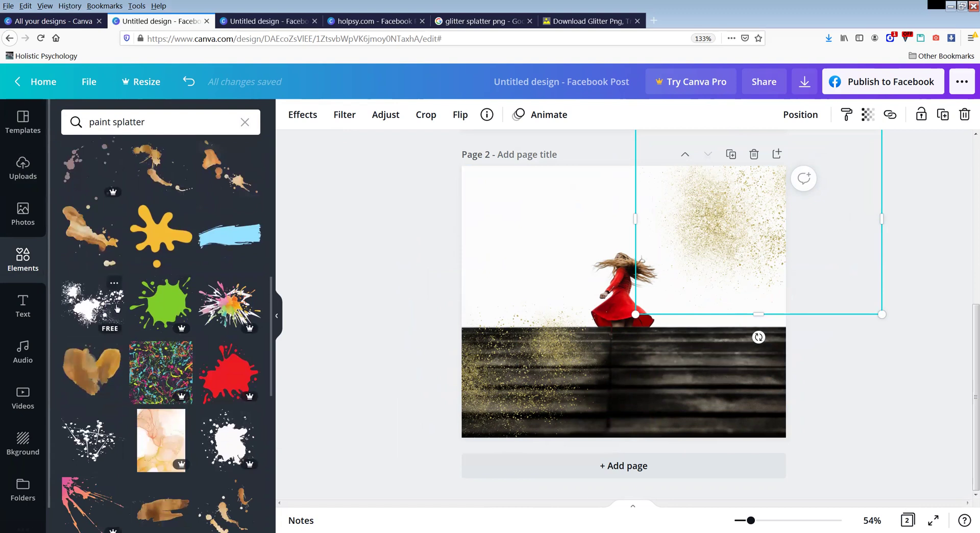
{"action": "scroll", "scroll_direction": "down", "scroll_amount": 3}
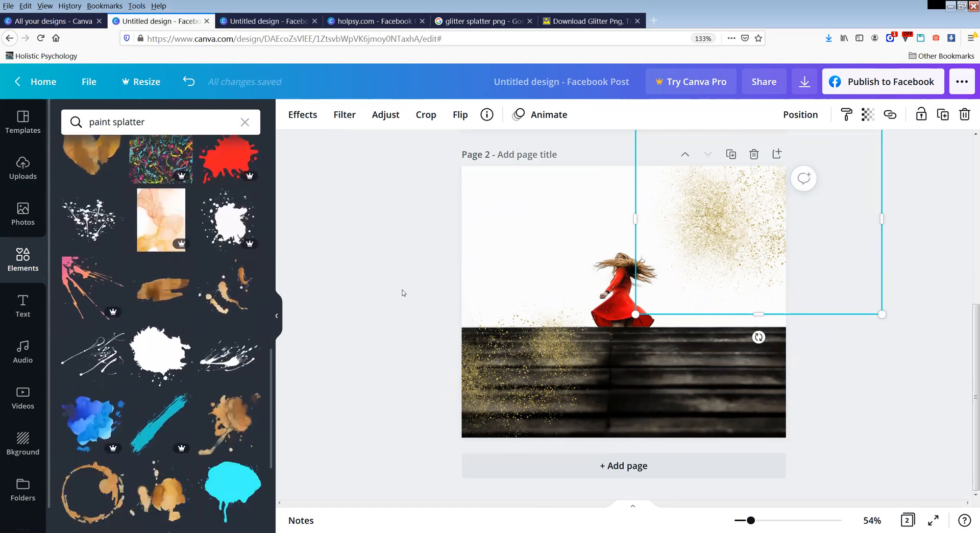
{"action": "mouse_move", "coordinate": [94, 225]}
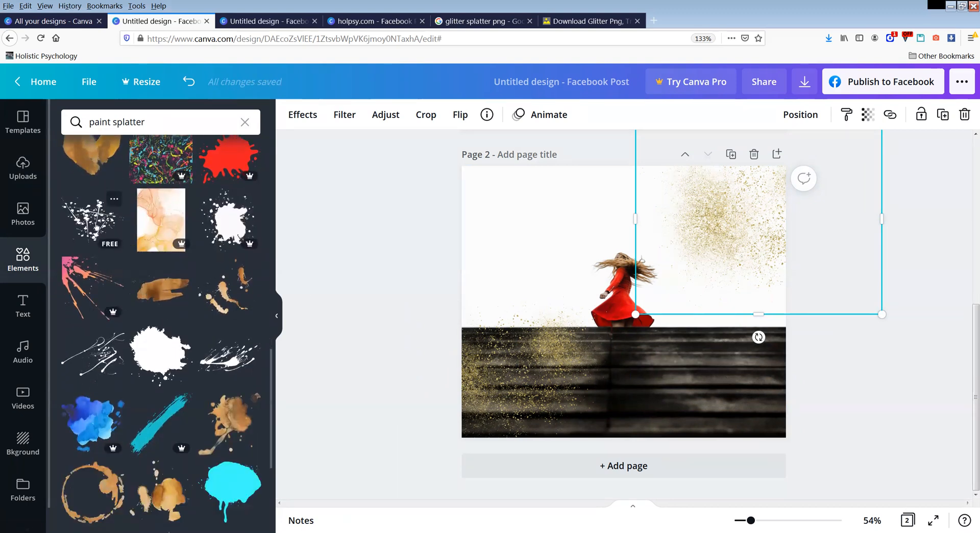
{"action": "left_click", "coordinate": [90, 219]}
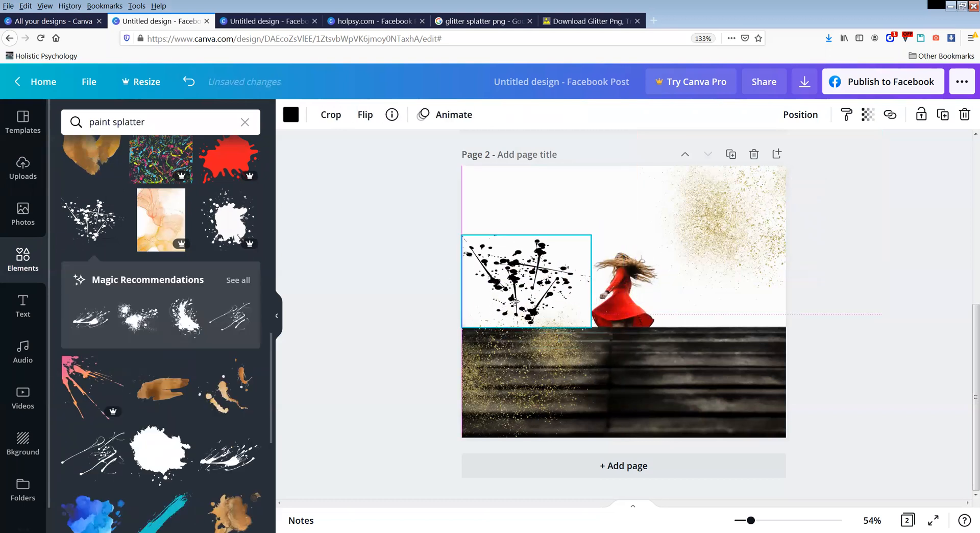
Recolour the page 2 splatter, trying coral red and yellow before settling on deep gold.
{"action": "left_click", "coordinate": [290, 114]}
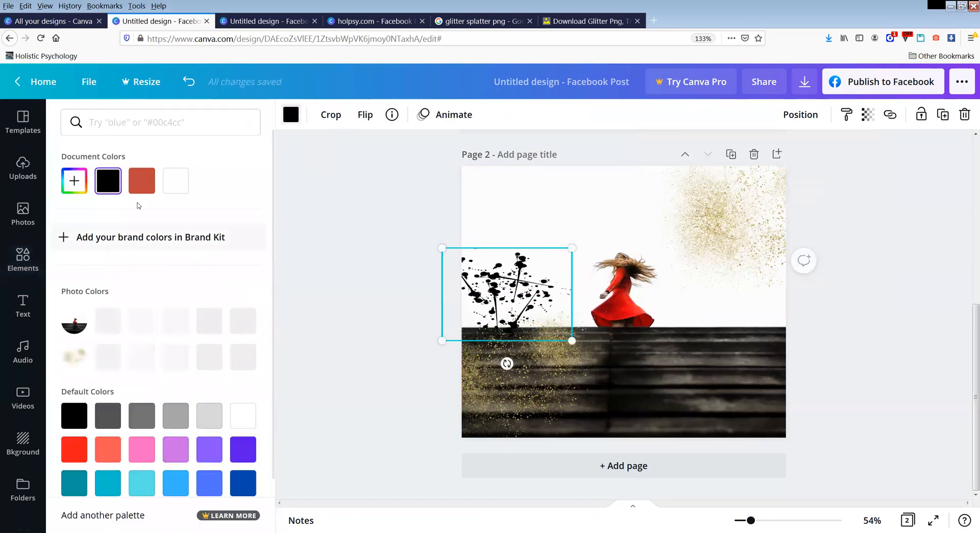
{"action": "left_click", "coordinate": [108, 349]}
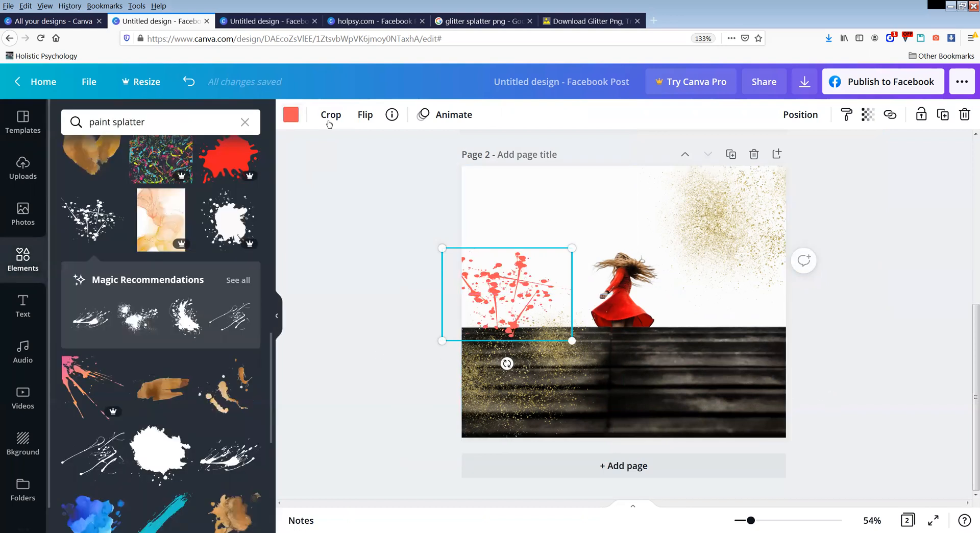
{"action": "left_click", "coordinate": [290, 114]}
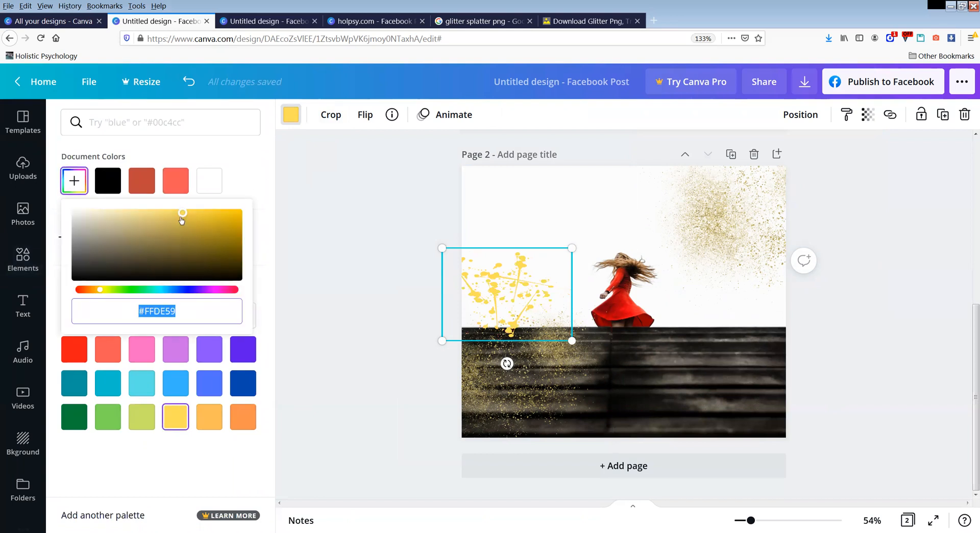
{"action": "left_click_drag", "start_coordinate": [183, 212], "coordinate": [196, 242]}
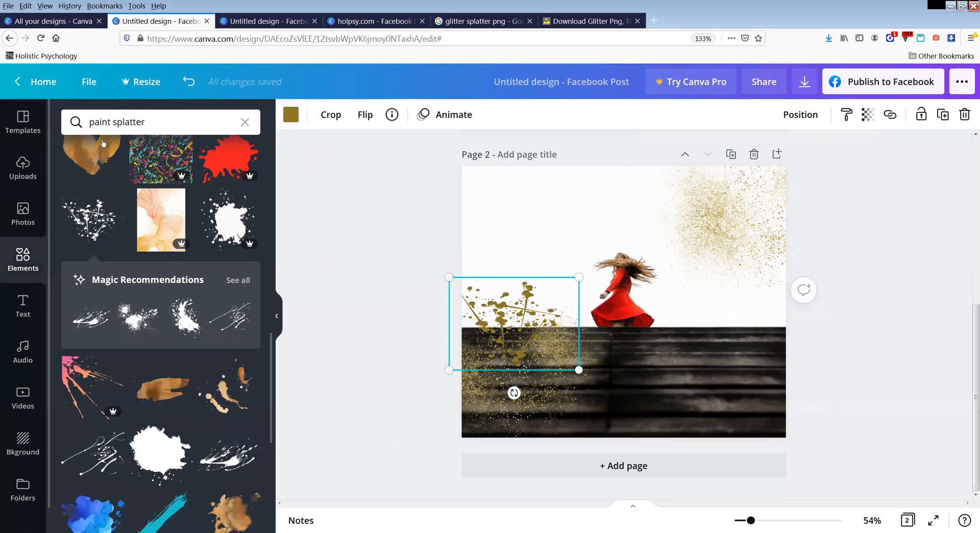
{"action": "scroll", "scroll_direction": "down", "scroll_amount": 3}
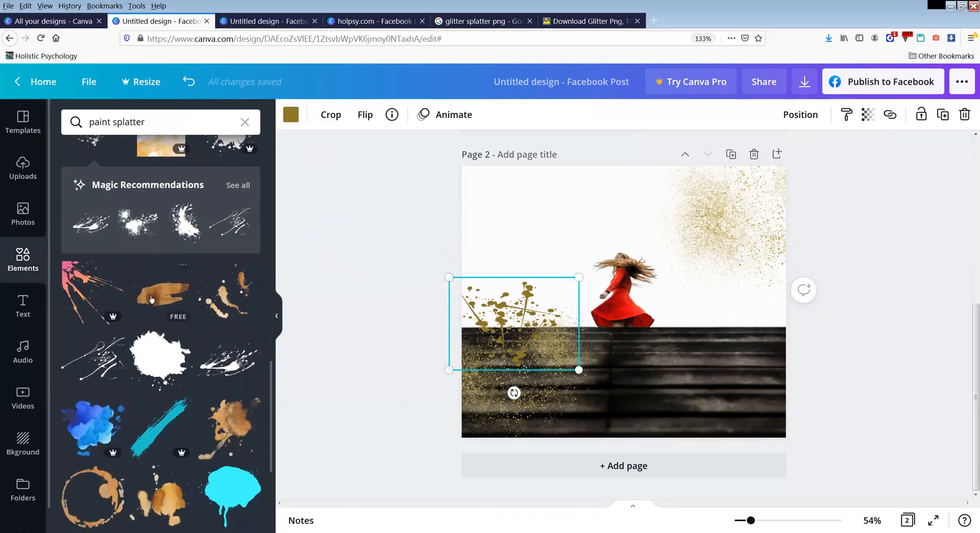
{"action": "scroll", "scroll_direction": "down", "scroll_amount": 3}
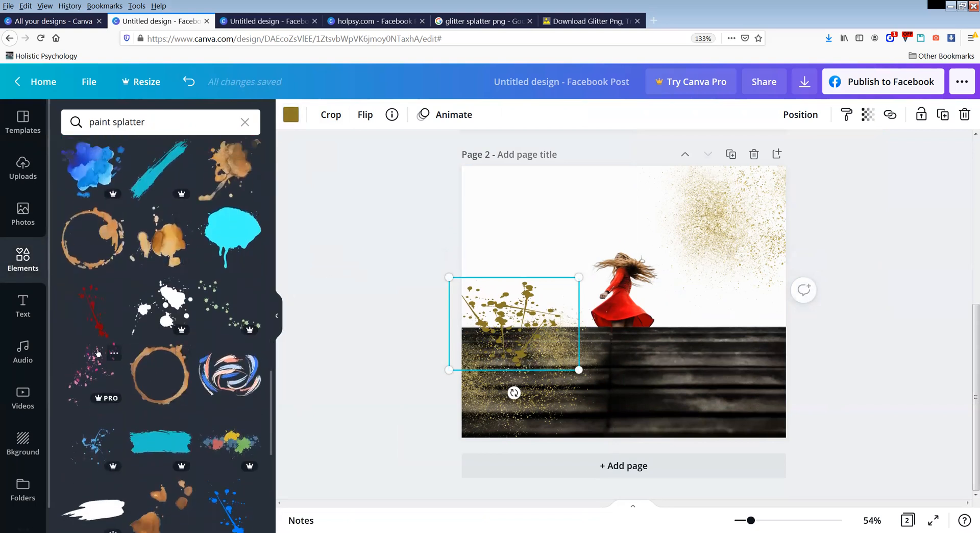
{"action": "scroll", "scroll_direction": "down", "scroll_amount": 3}
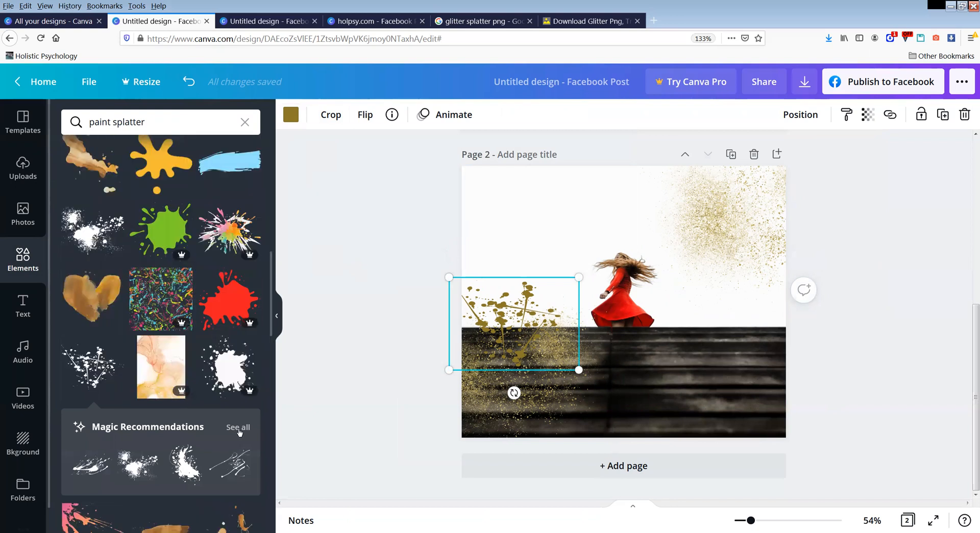
{"action": "scroll", "scroll_direction": "up", "scroll_amount": 3}
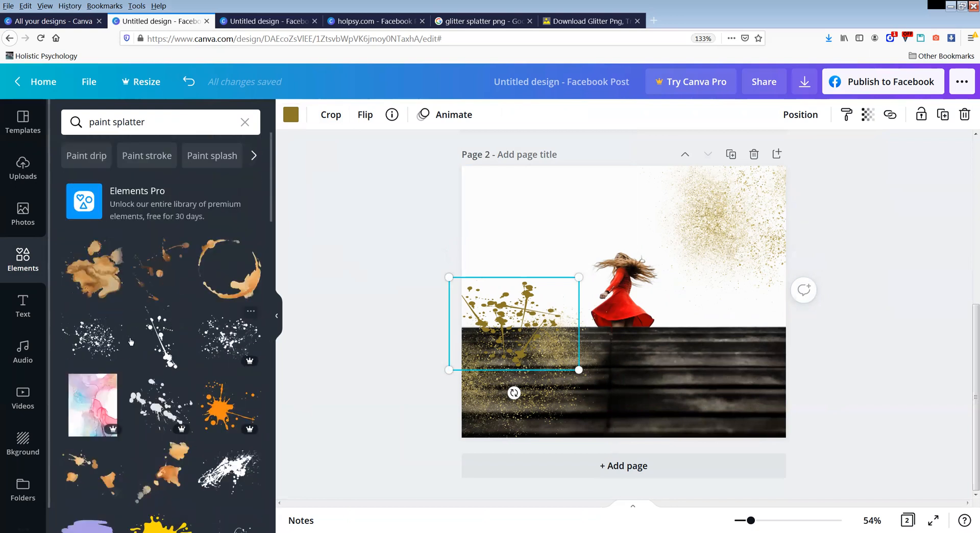
{"action": "scroll", "scroll_direction": "down", "scroll_amount": 3}
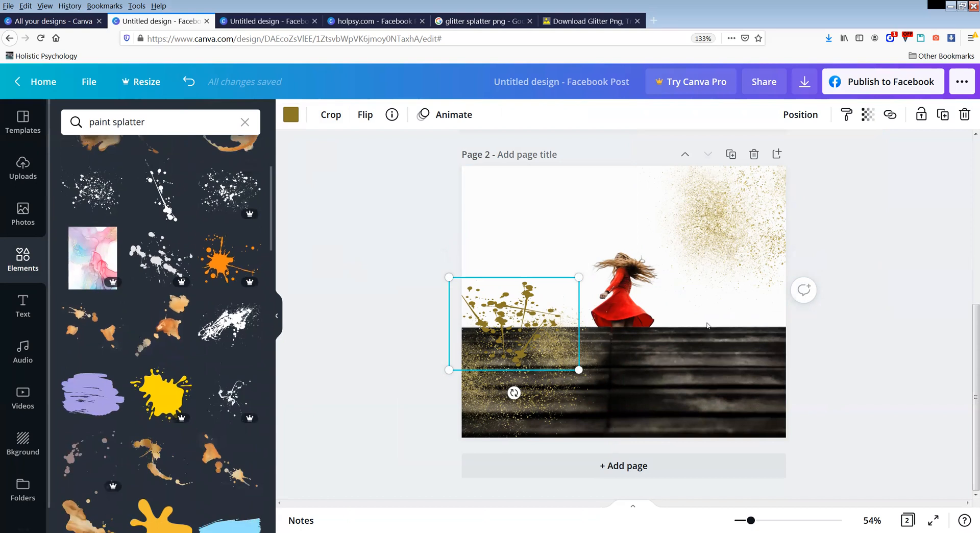
{"action": "mouse_move", "coordinate": [520, 333]}
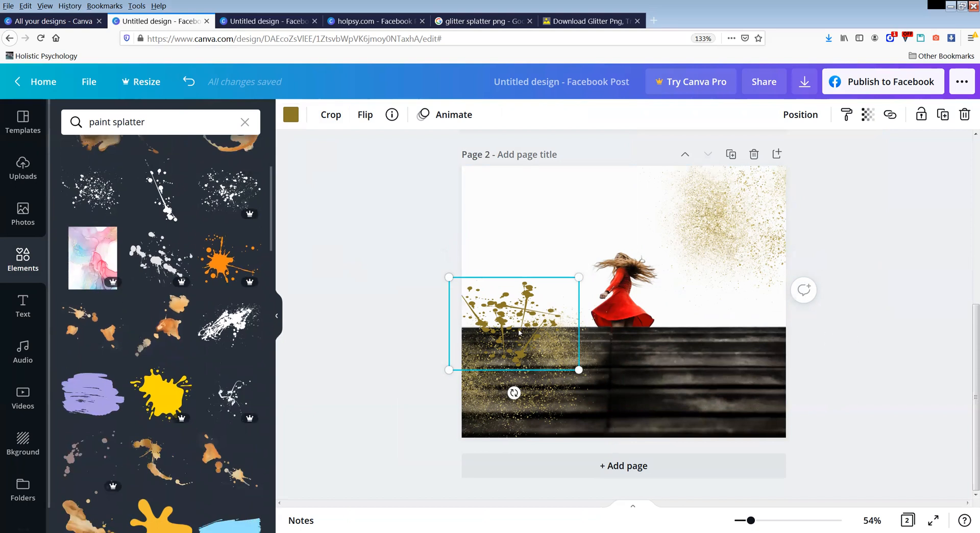
{"action": "scroll", "scroll_direction": "up", "scroll_amount": 3}
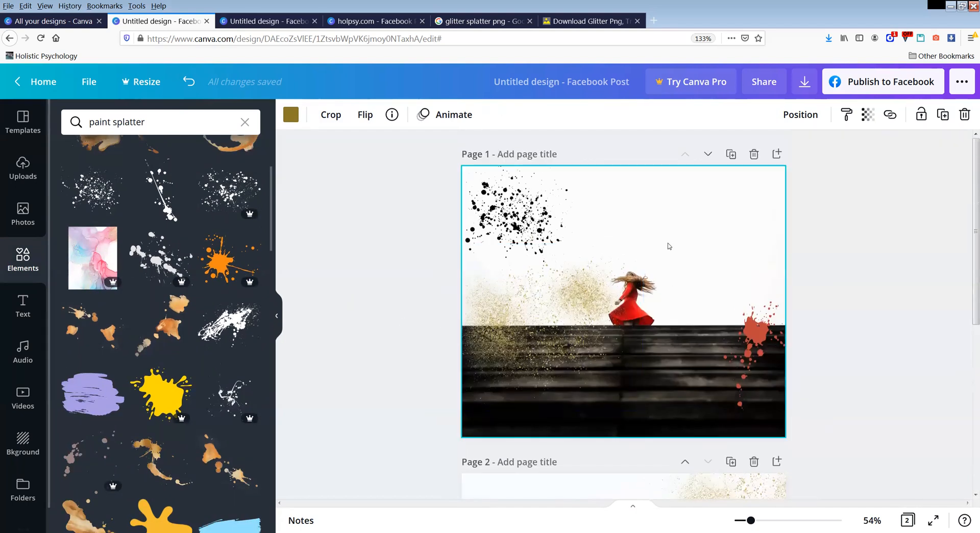
Attempt to copy the gold splatter, dismiss the copy notice, and switch to the red-silk design.
{"action": "right_click", "coordinate": [669, 246]}
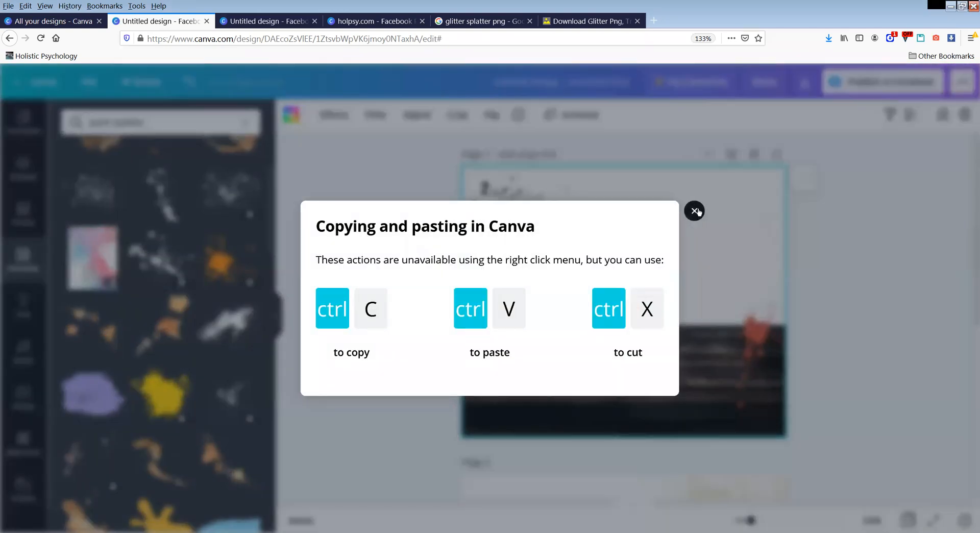
{"action": "left_click", "coordinate": [694, 210]}
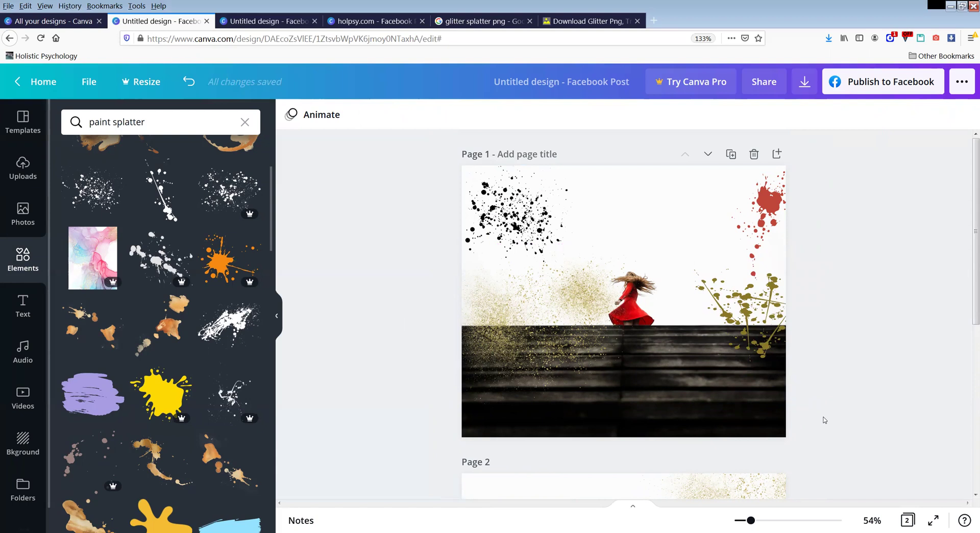
{"action": "mouse_move", "coordinate": [22, 155]}
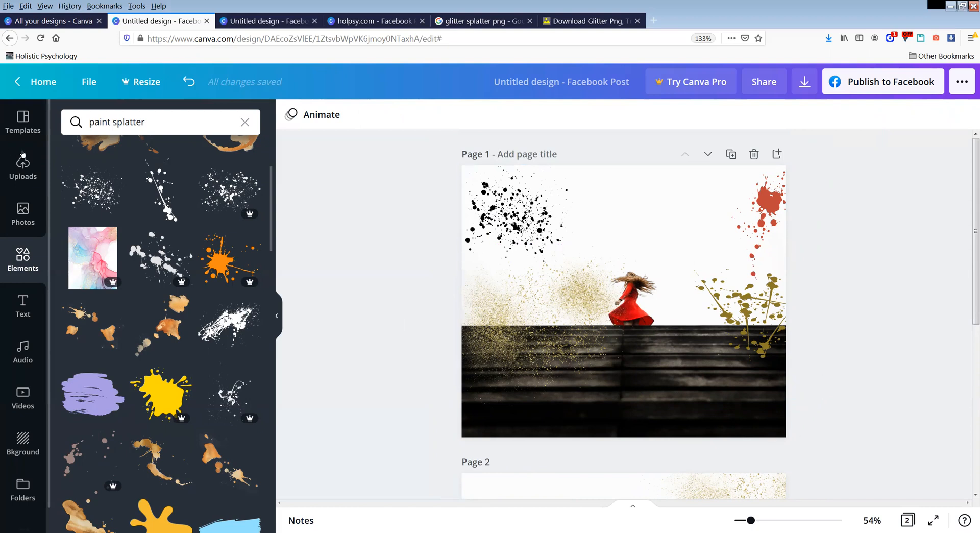
{"action": "mouse_move", "coordinate": [92, 190]}
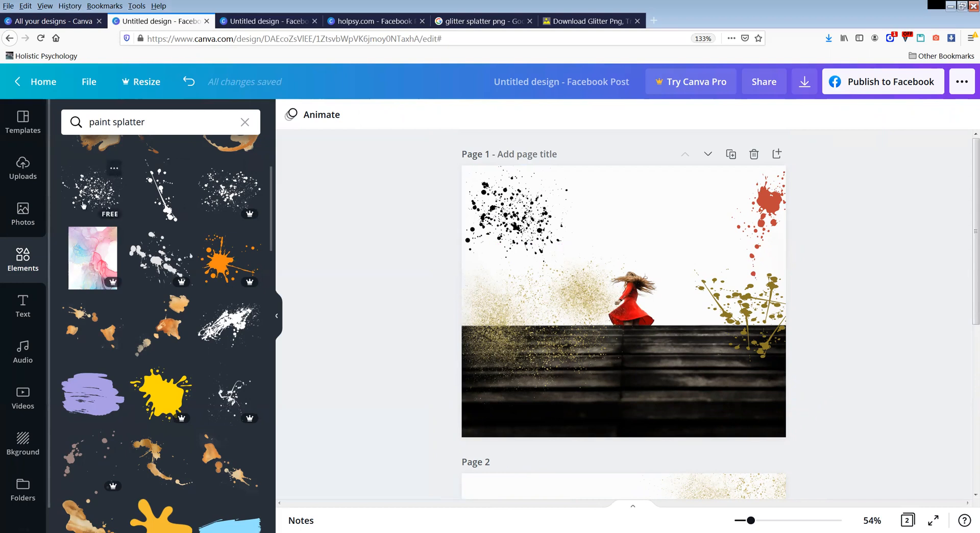
{"action": "left_click", "coordinate": [267, 20]}
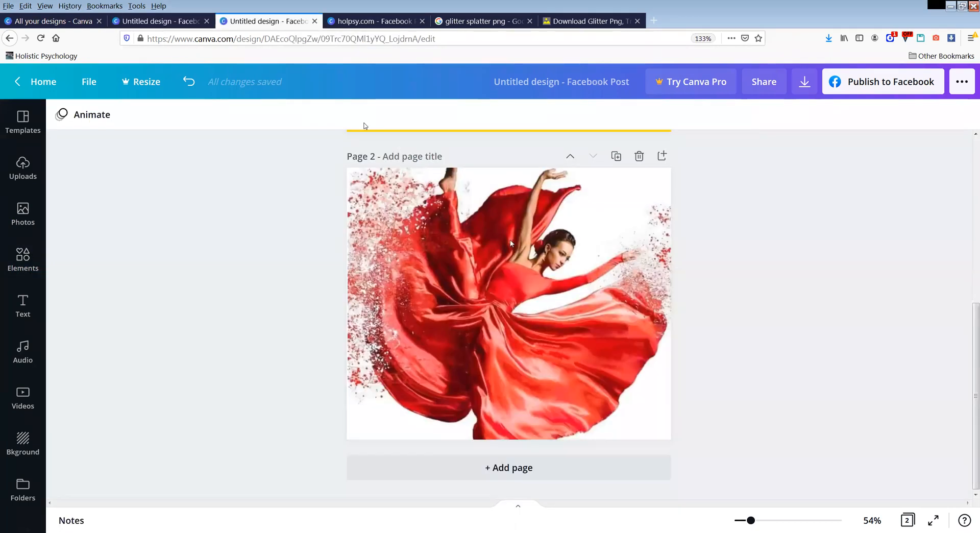
Select the red-dress dancer photo in the red-silk design.
{"action": "left_click", "coordinate": [416, 245]}
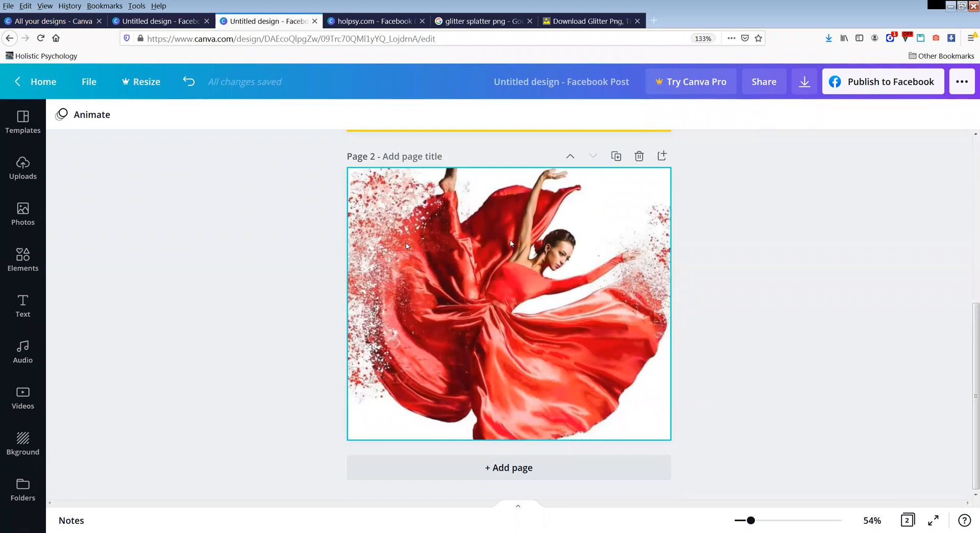
{"action": "mouse_move", "coordinate": [414, 238]}
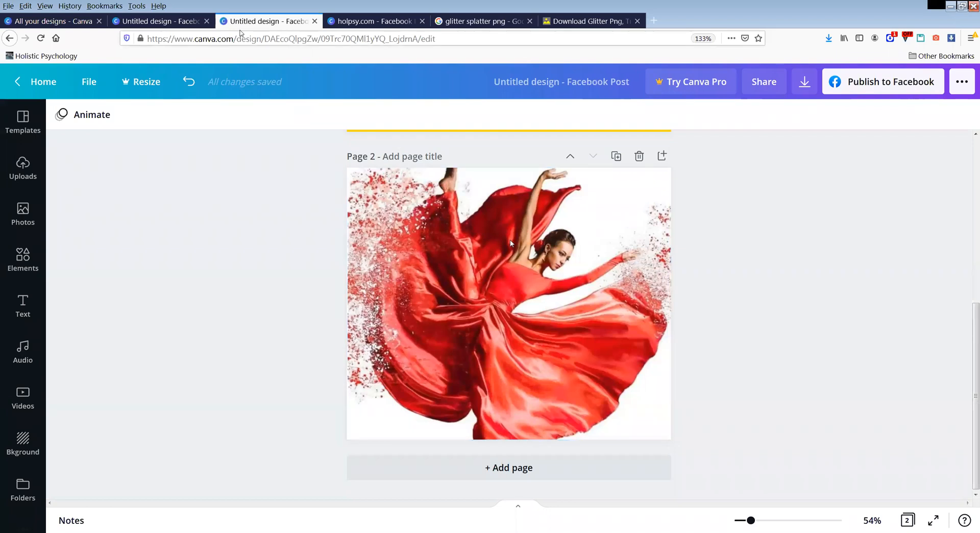
{"action": "mouse_move", "coordinate": [159, 20]}
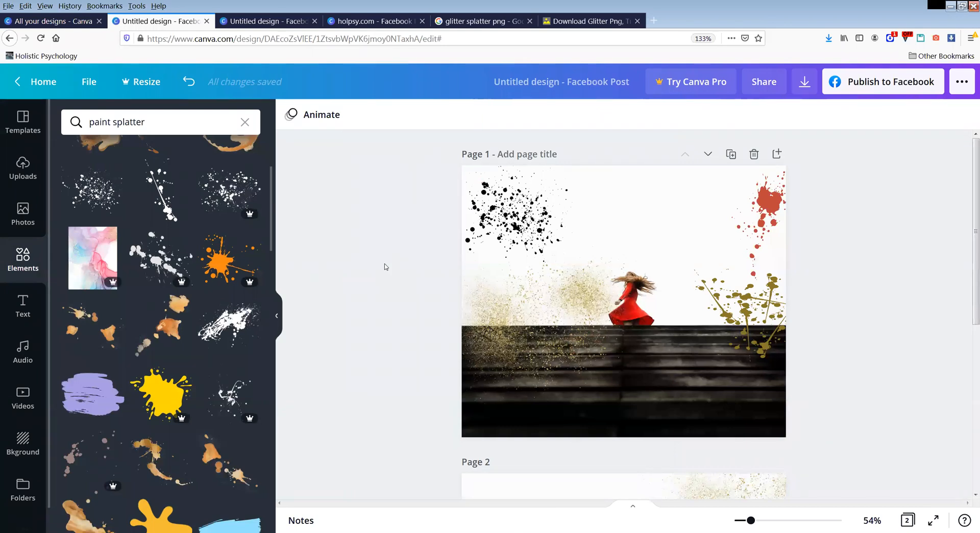
{"action": "mouse_move", "coordinate": [297, 276]}
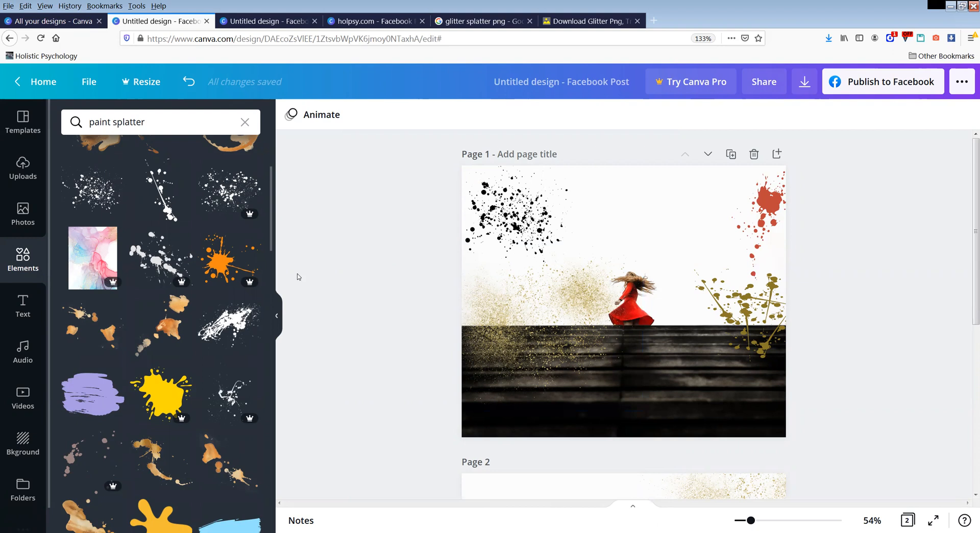
{"action": "mouse_move", "coordinate": [153, 355]}
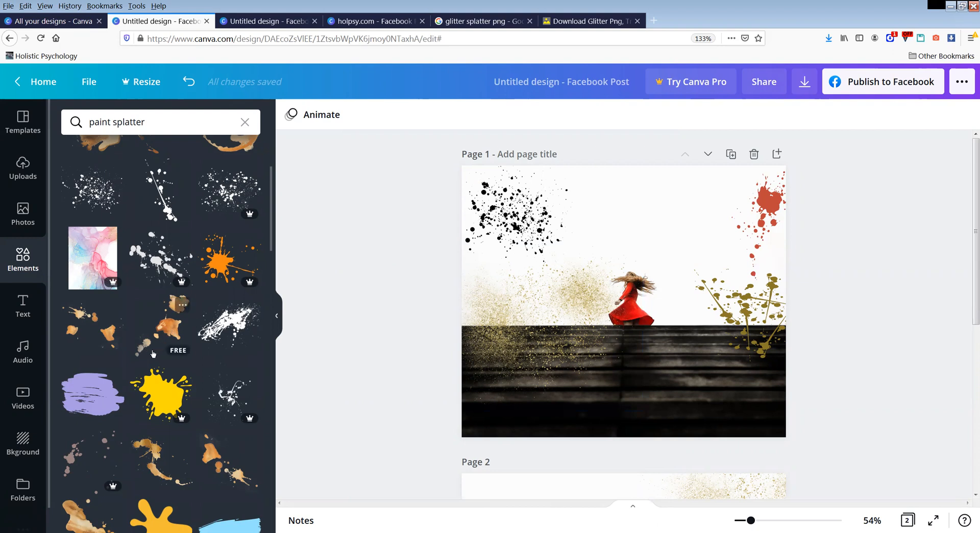
{"action": "scroll", "scroll_direction": "up", "scroll_amount": 3}
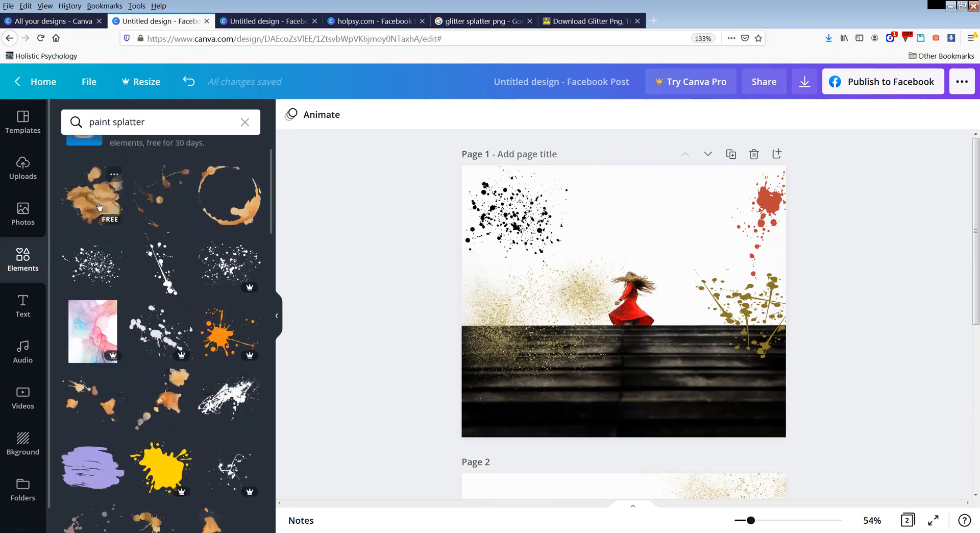
{"action": "left_click", "coordinate": [93, 193]}
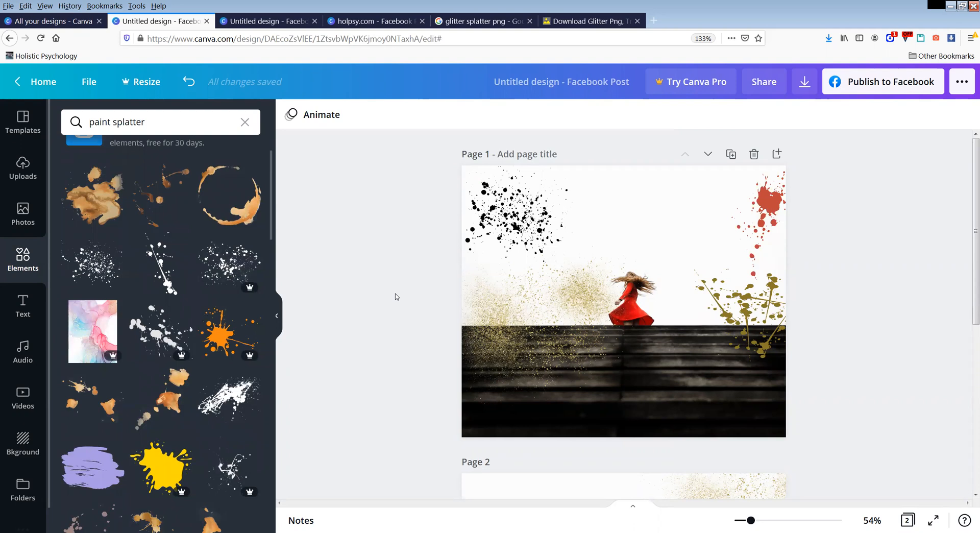
{"action": "mouse_move", "coordinate": [940, 47]}
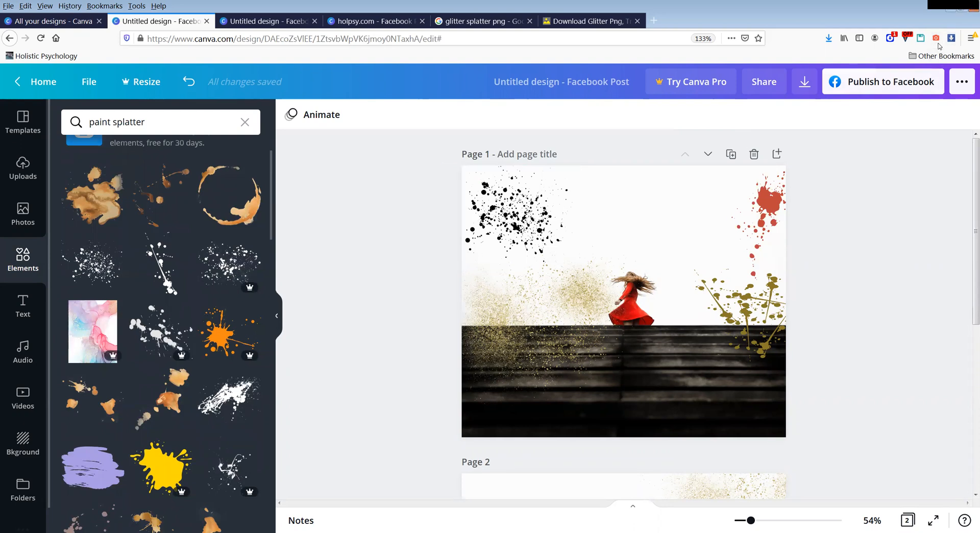